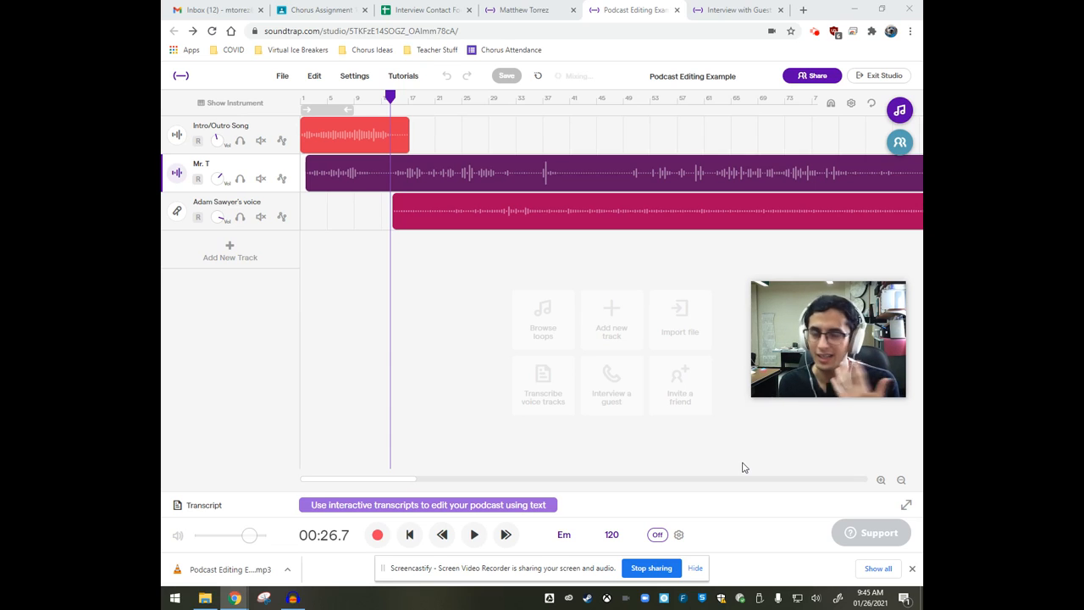
{"action": "mouse_move", "coordinate": [486, 256]}
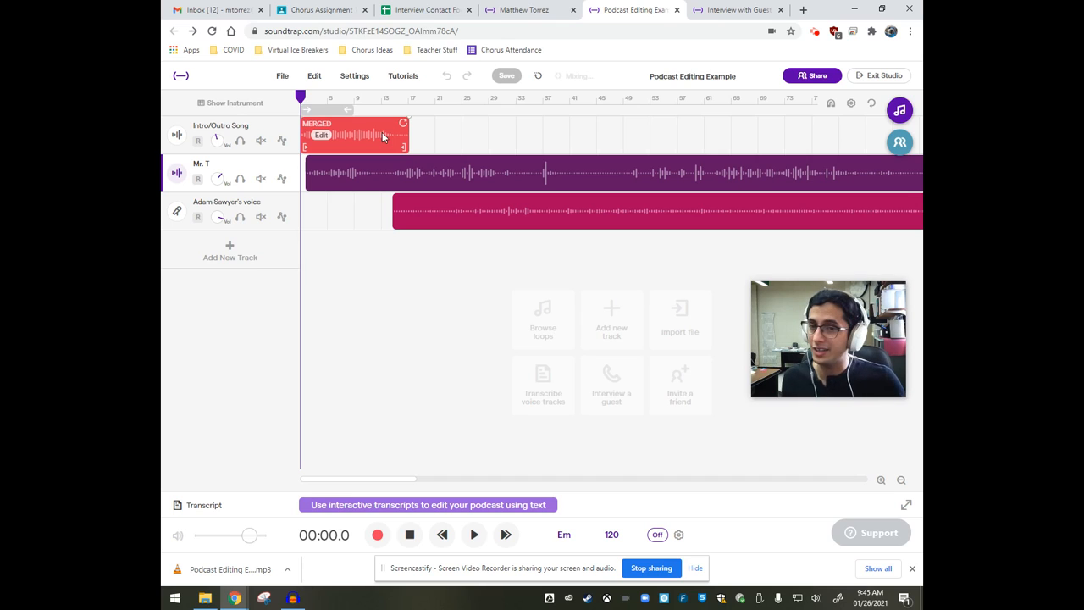
Reset the playhead to 0:00 on the Intro/Outro Song clip, ready to play.
{"action": "left_click", "coordinate": [473, 534]}
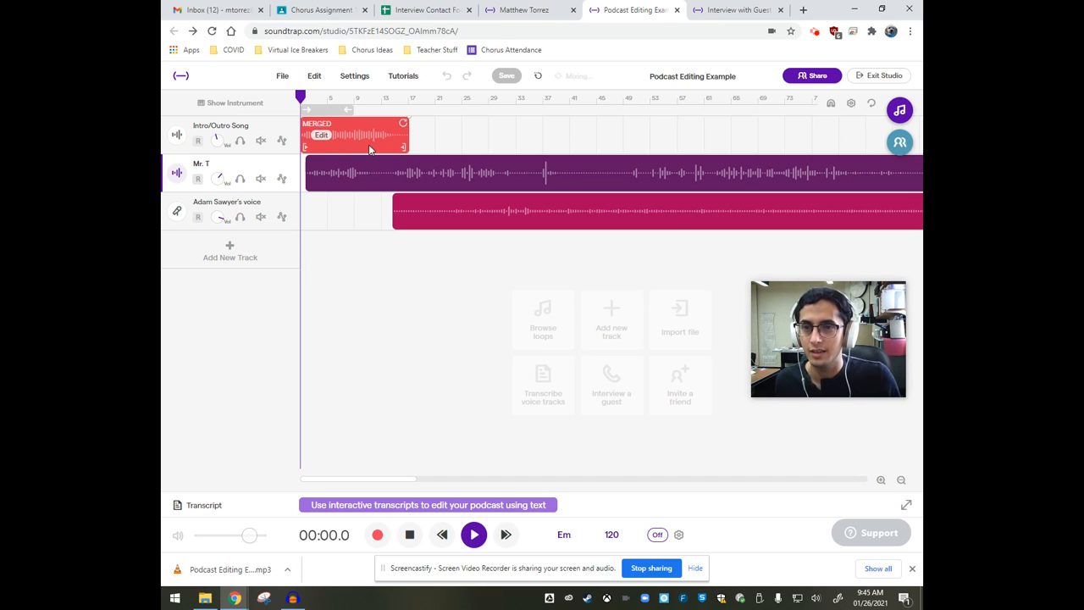
{"action": "left_click", "coordinate": [473, 534]}
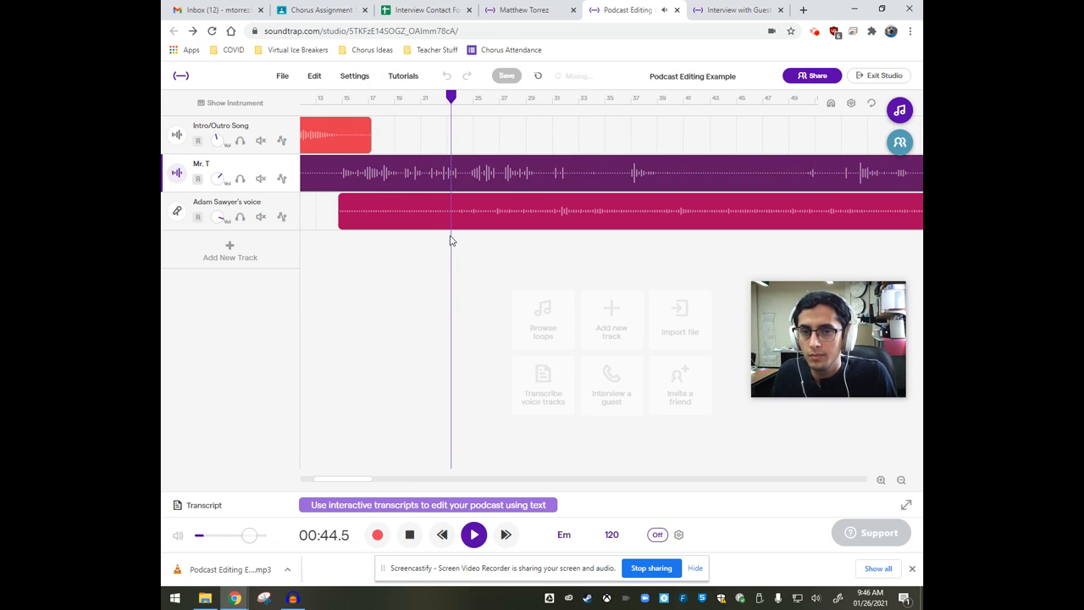
Stop playback, place the playhead at 00:43.6 and select Mr. T's voice clip.
{"action": "left_click", "coordinate": [473, 535]}
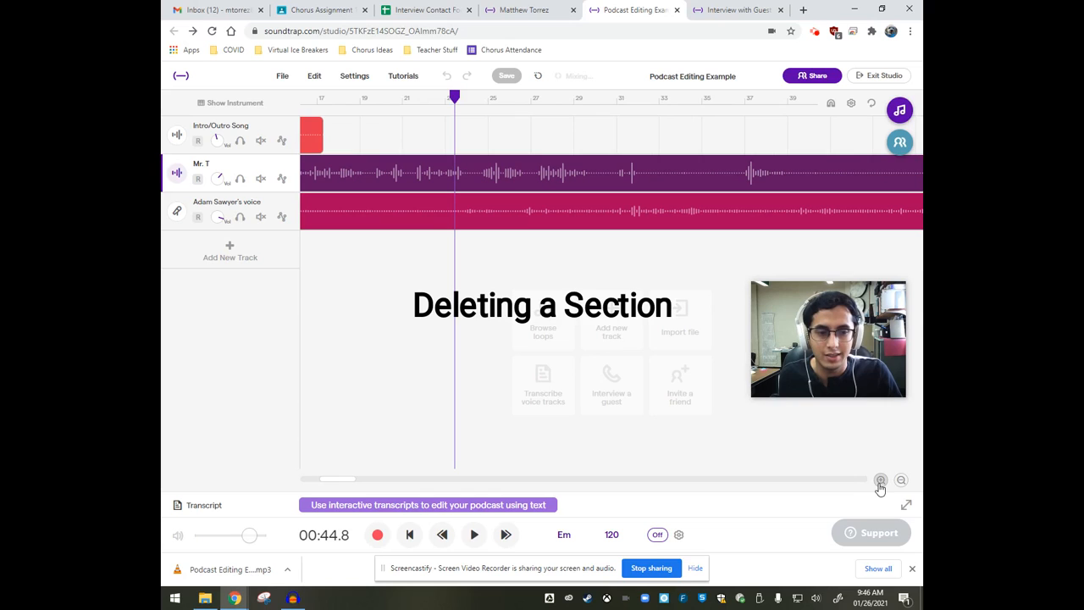
{"action": "left_click", "coordinate": [417, 106]}
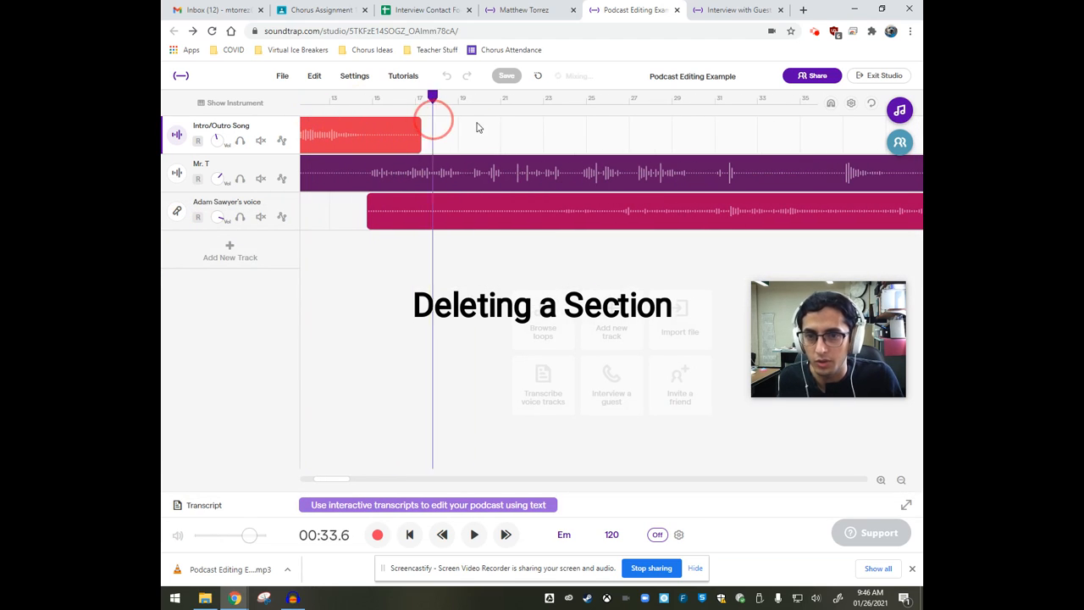
{"action": "left_click", "coordinate": [473, 534]}
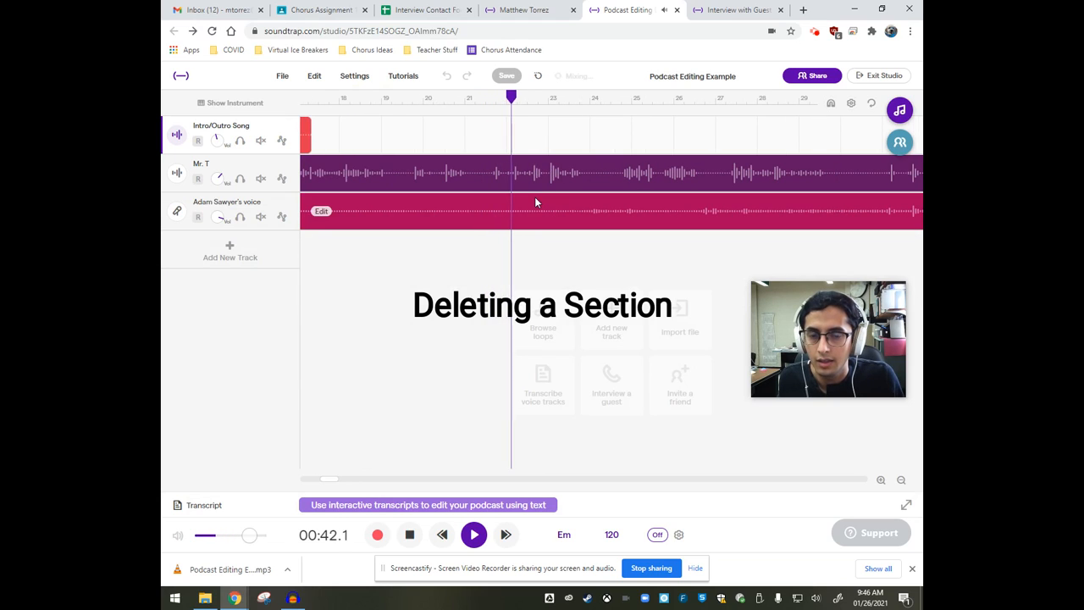
{"action": "left_click", "coordinate": [474, 534]}
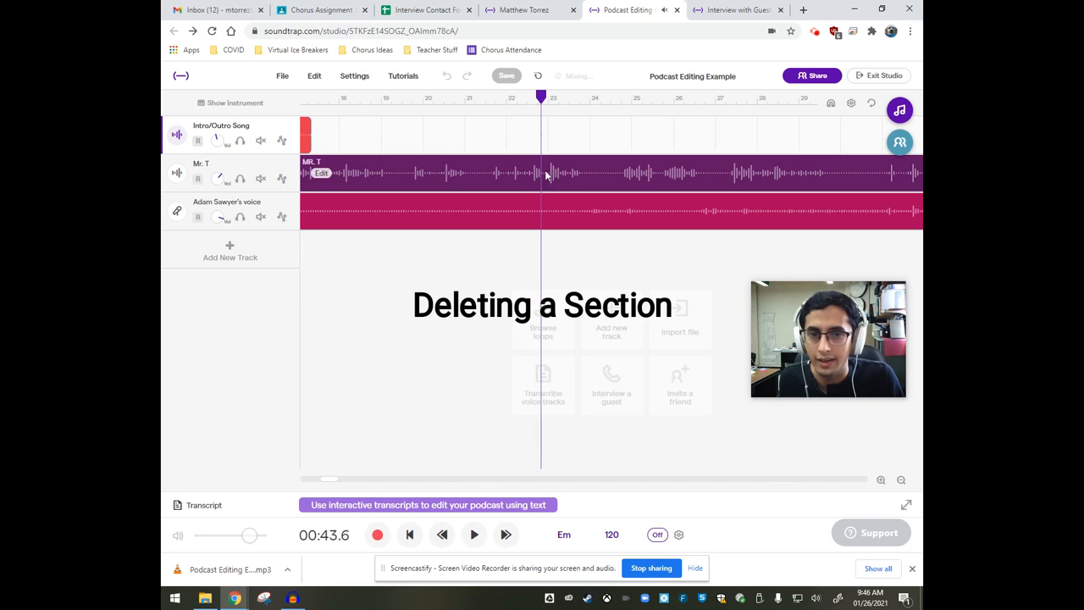
{"action": "left_click", "coordinate": [542, 93]}
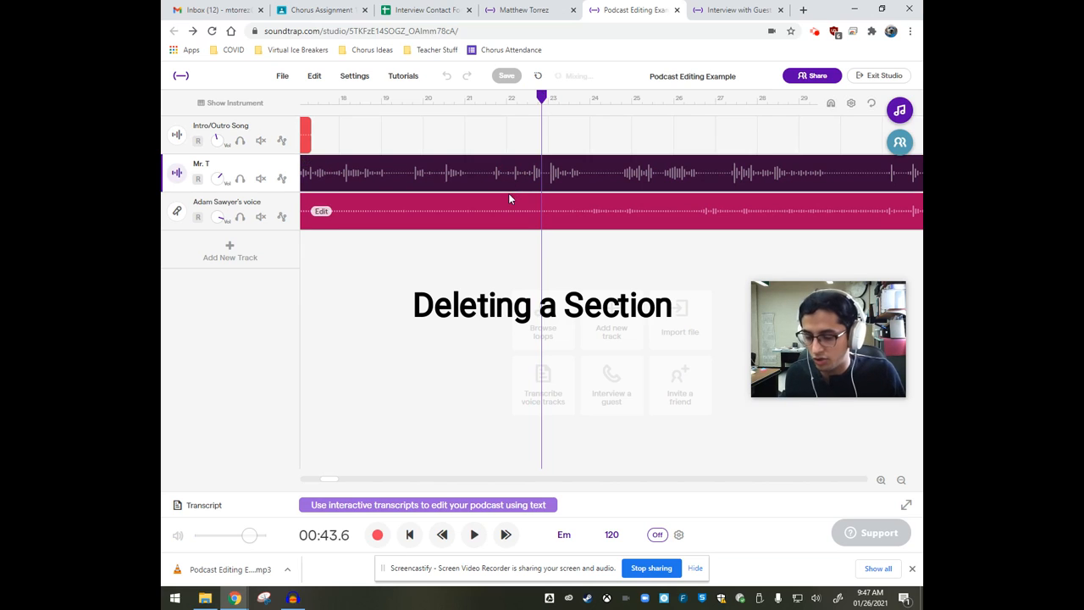
{"action": "right_click", "coordinate": [542, 174]}
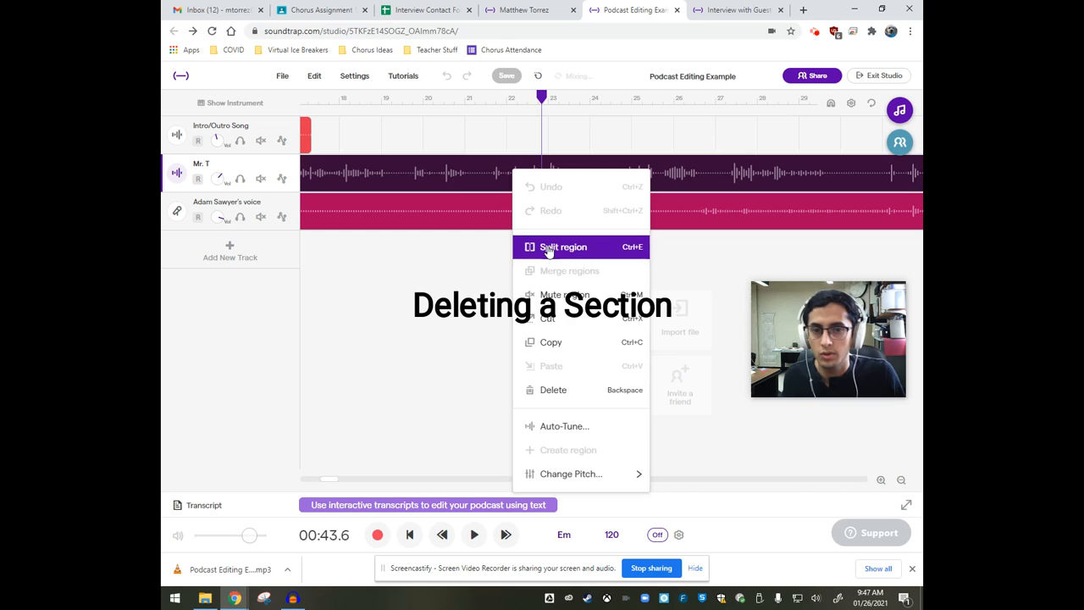
{"action": "left_click", "coordinate": [563, 246]}
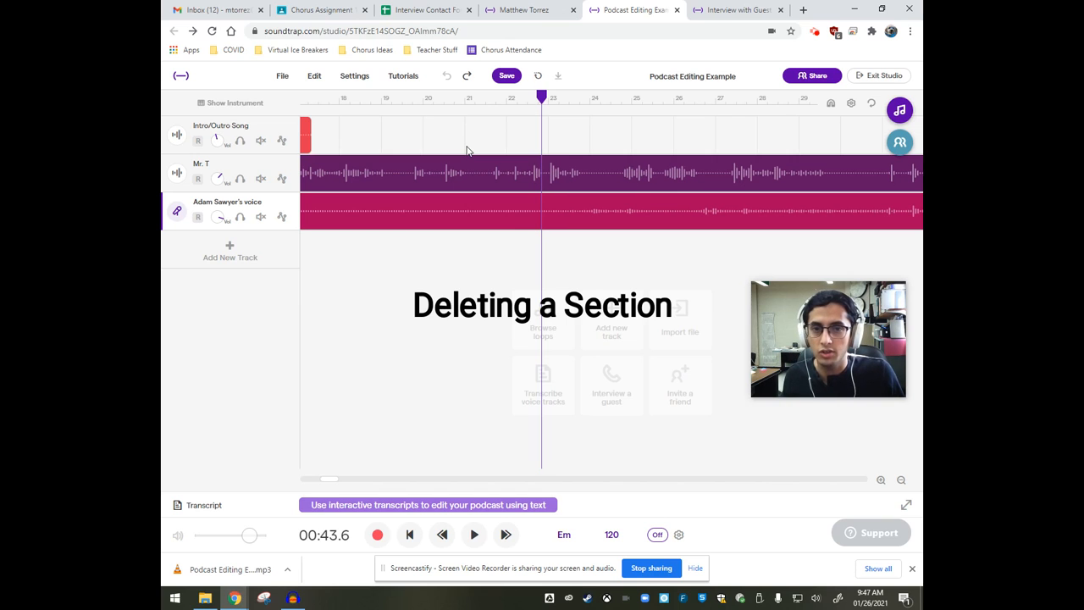
{"action": "left_click", "coordinate": [506, 76]}
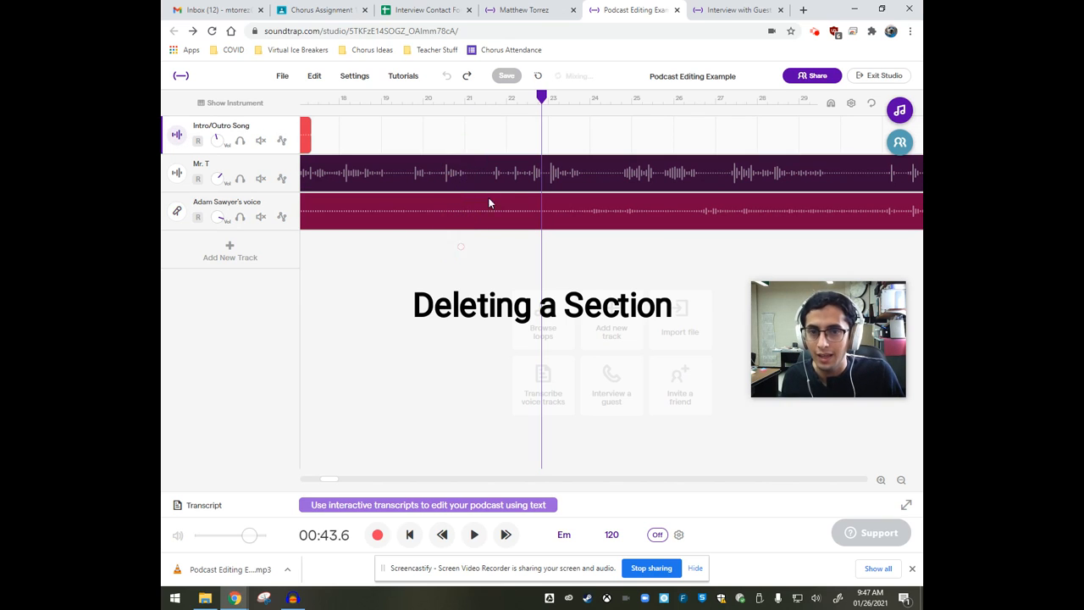
{"action": "right_click", "coordinate": [541, 203]}
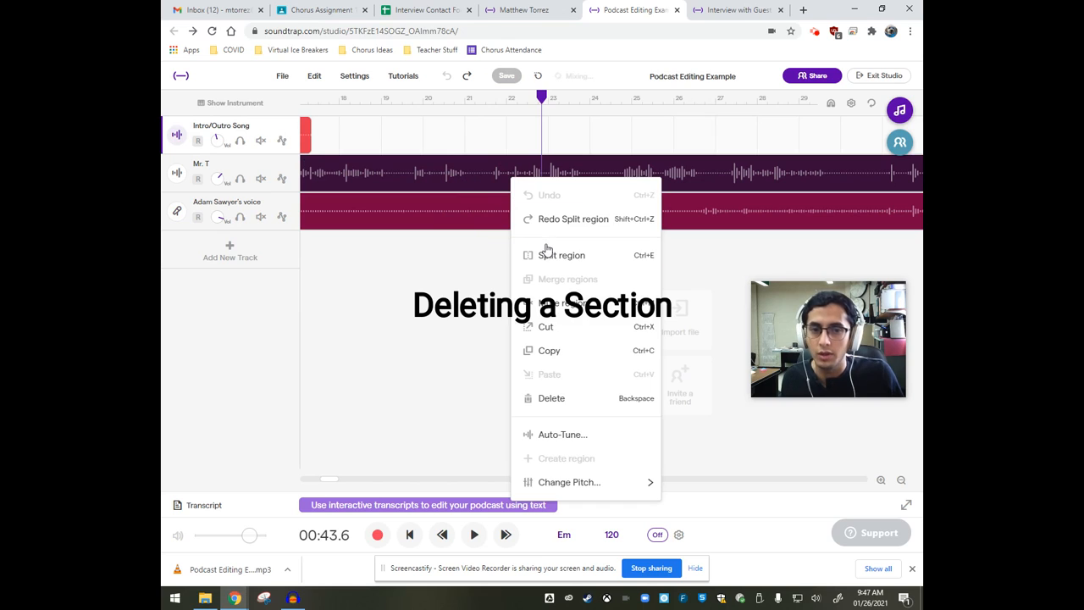
{"action": "left_click", "coordinate": [551, 398]}
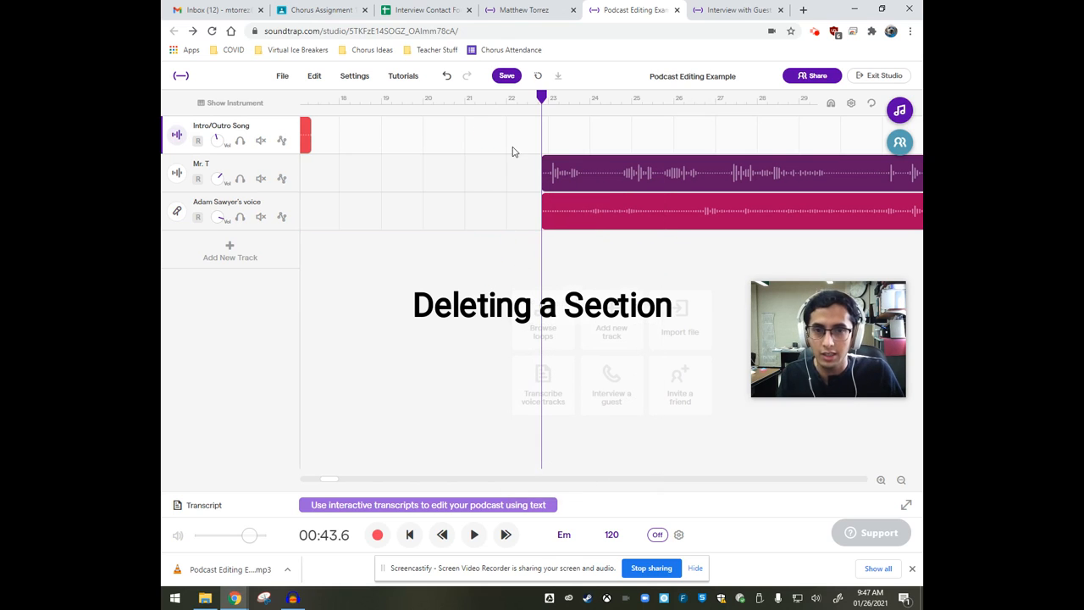
{"action": "left_click", "coordinate": [533, 178]}
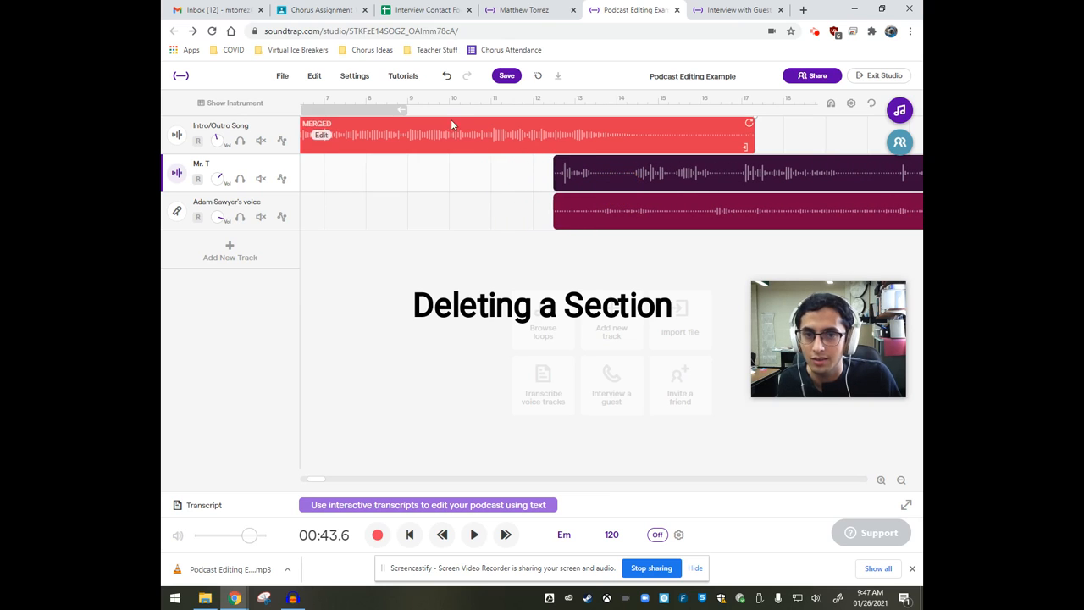
Select the intro song clip to align the voice clips before its end.
{"action": "left_click", "coordinate": [474, 534]}
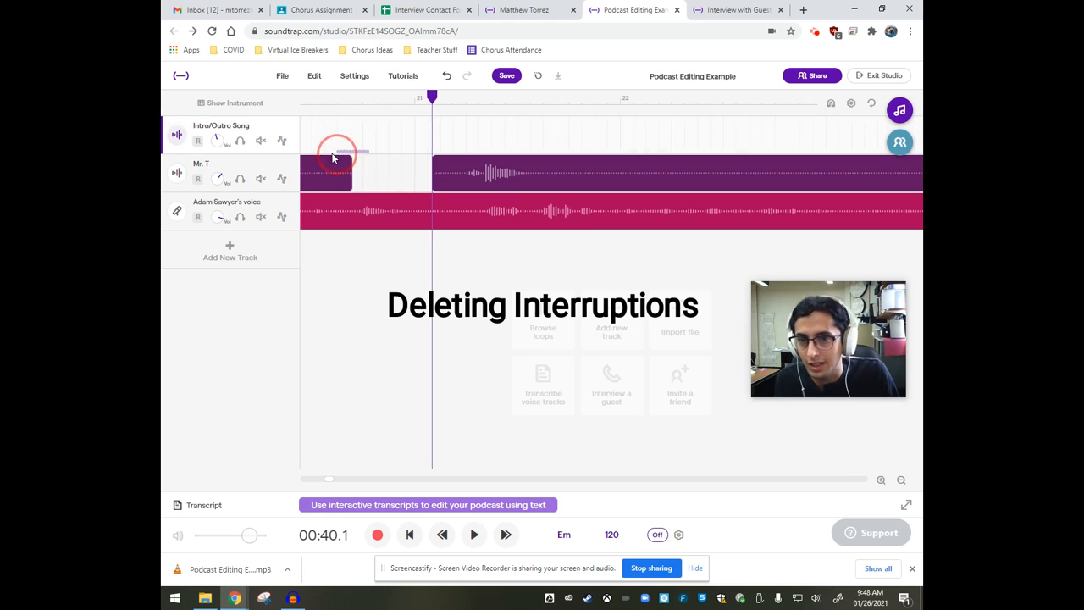
Split Mr. T's clip around the interruption near bar 21 and delete that piece.
{"action": "left_click", "coordinate": [473, 534]}
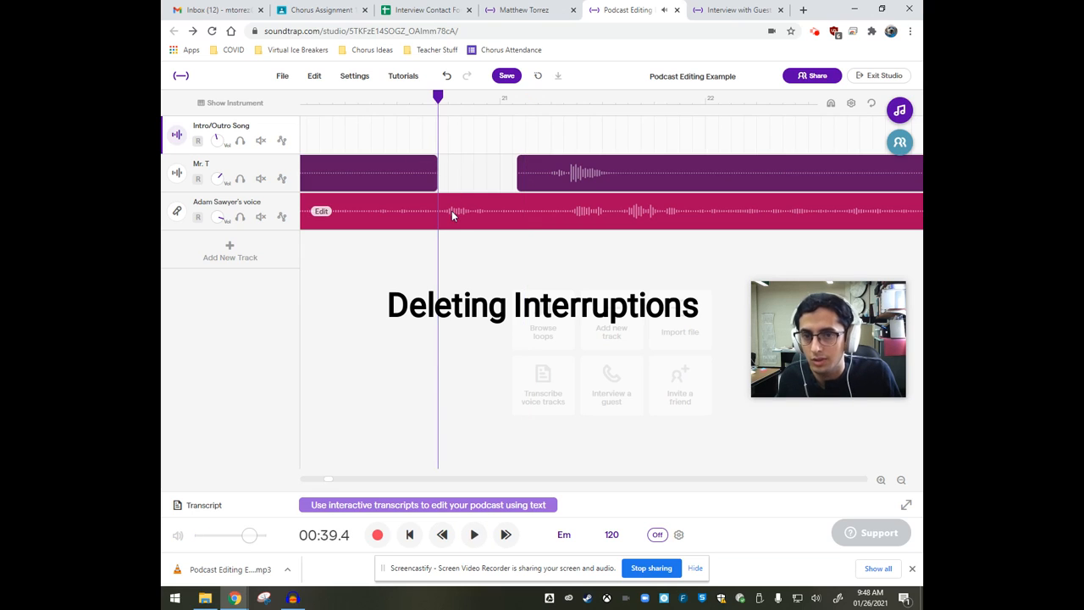
{"action": "left_click", "coordinate": [473, 535]}
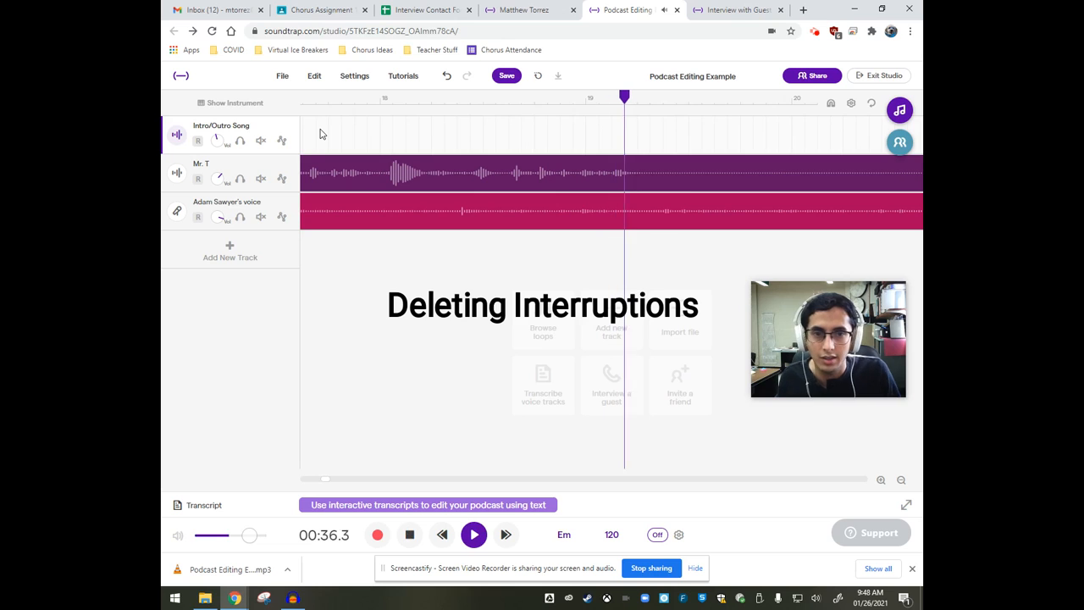
Split both voice clips just after bar 20 and nudge Mr. T's later piece.
{"action": "left_click", "coordinate": [473, 535]}
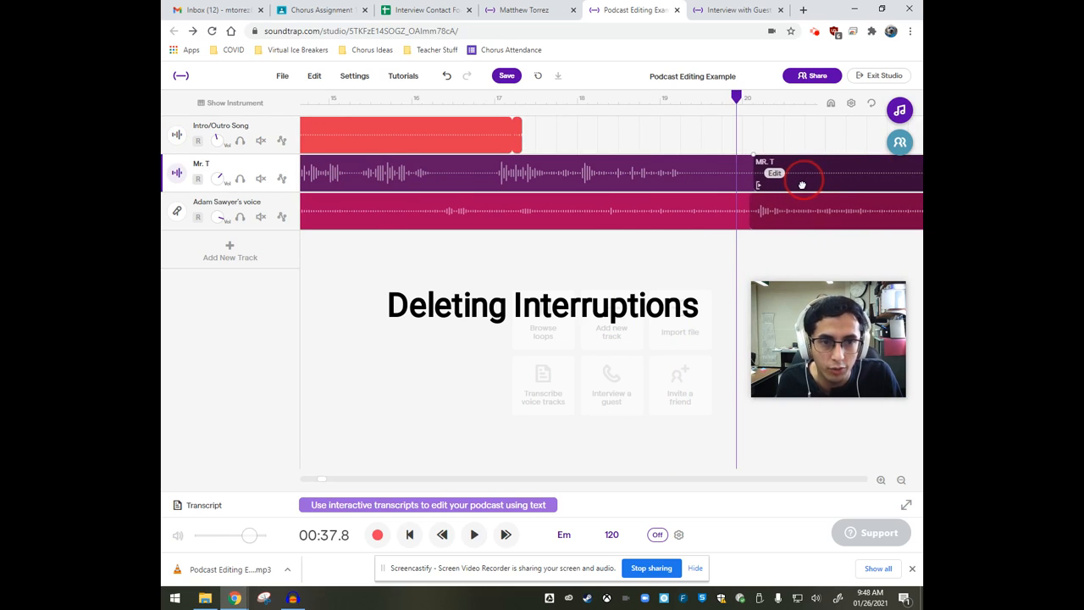
{"action": "left_click", "coordinate": [473, 534]}
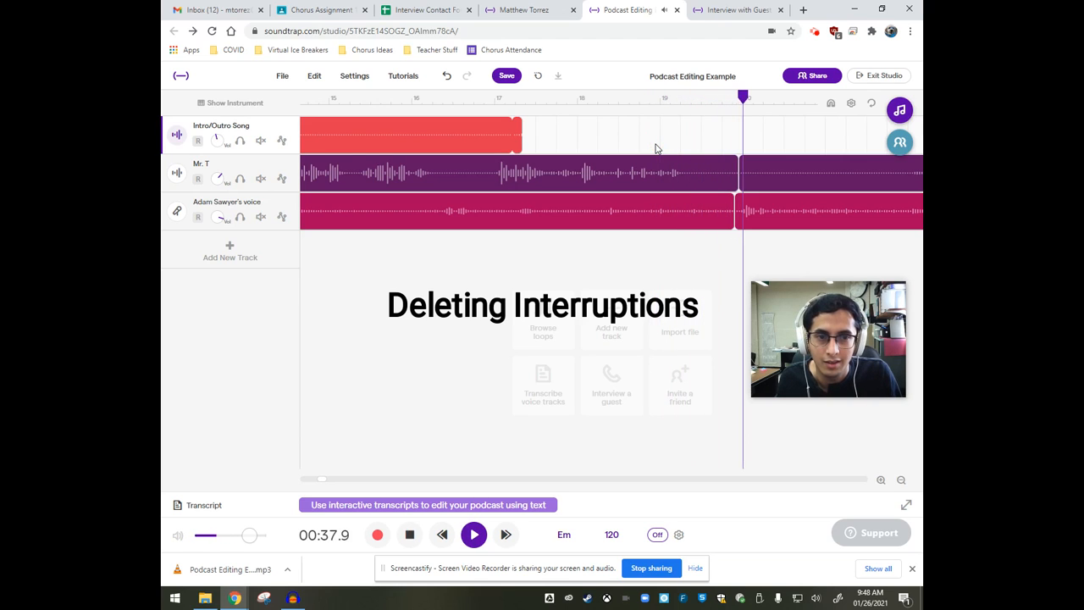
{"action": "left_click", "coordinate": [473, 534]}
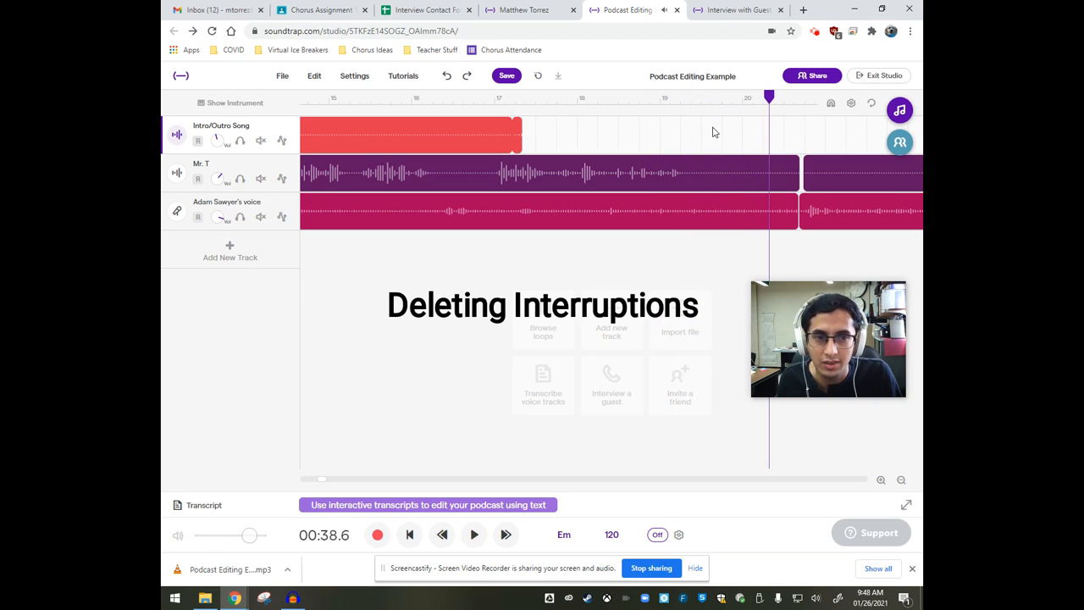
{"action": "left_click", "coordinate": [473, 535]}
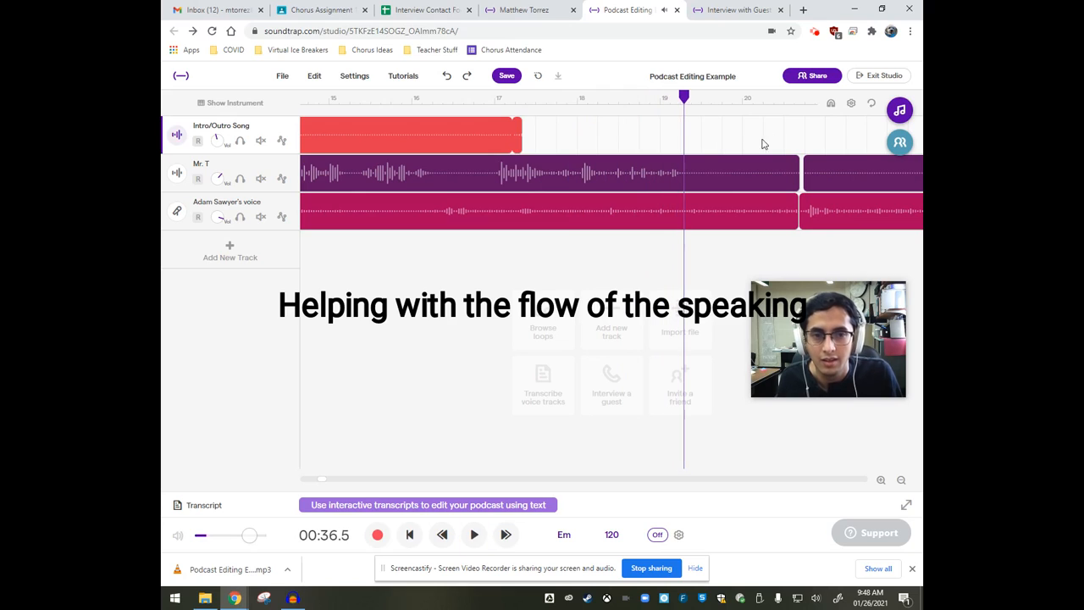
Cut out silent pauses in the voice tracks and slide the clips together.
{"action": "left_click", "coordinate": [551, 212]}
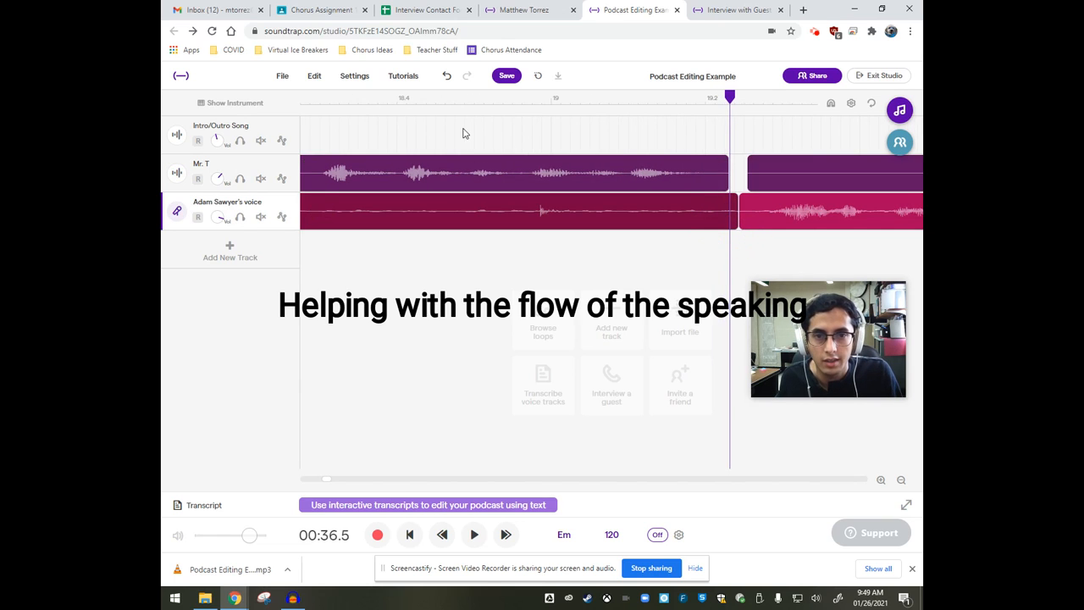
{"action": "left_click", "coordinate": [473, 534]}
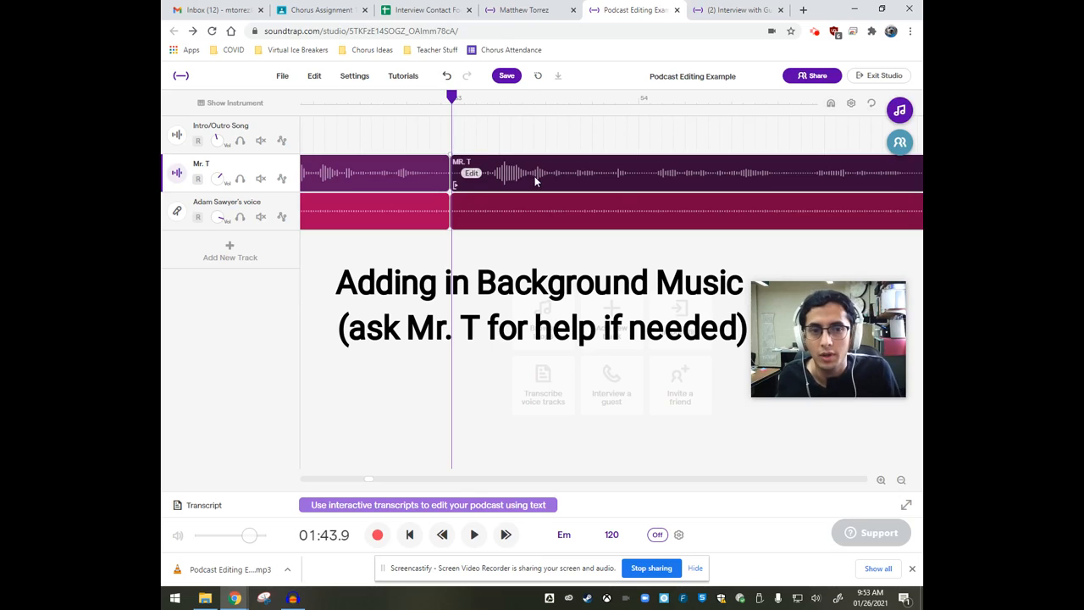
{"action": "mouse_move", "coordinate": [772, 31]}
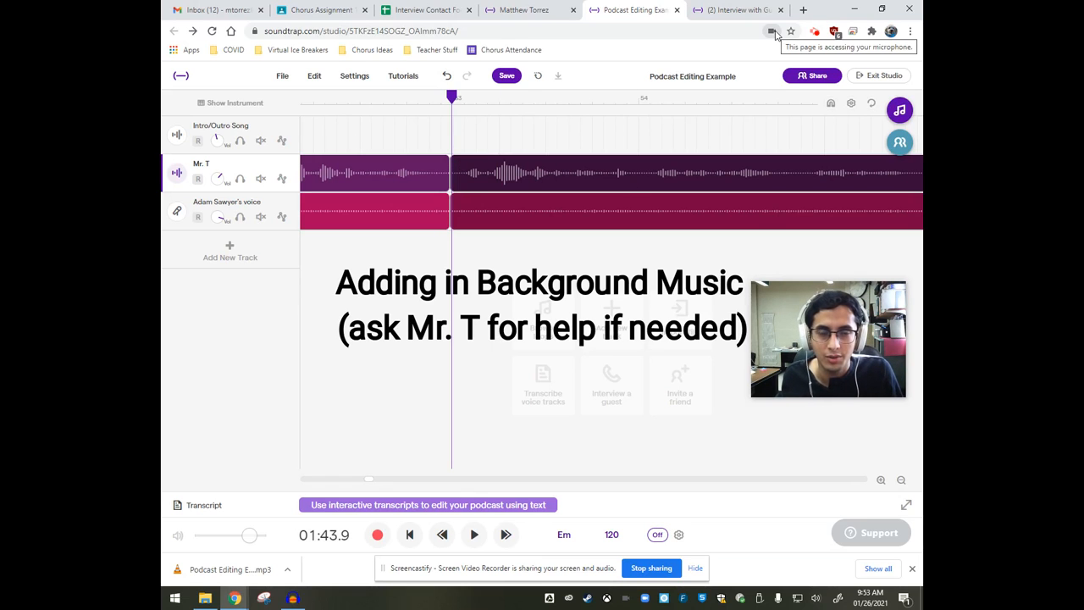
{"action": "mouse_move", "coordinate": [470, 152]}
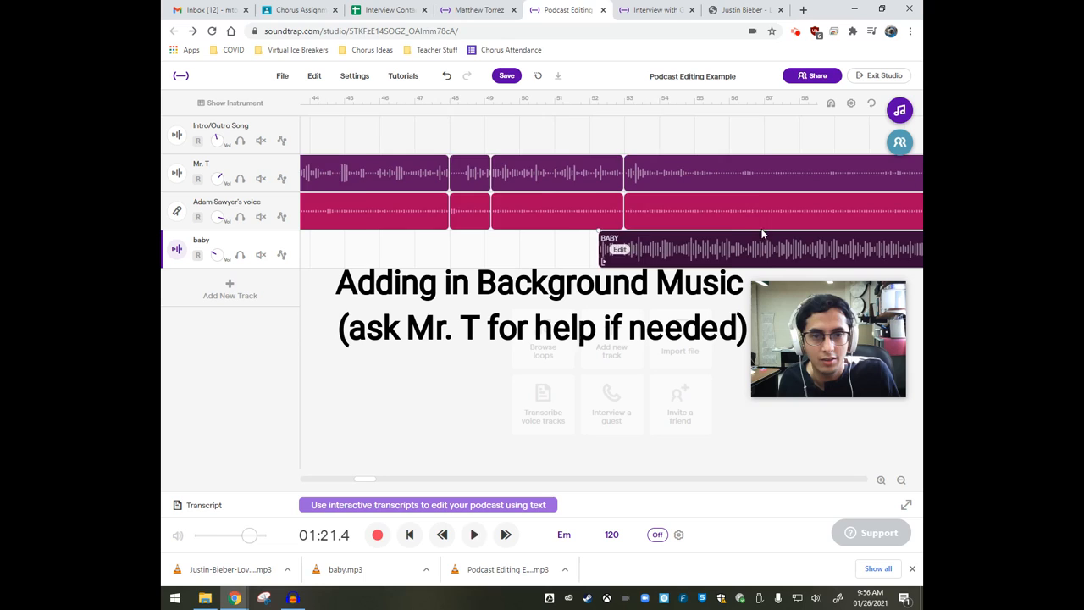
Drag the baby music clip under the interview to start near 1:42.
{"action": "left_click", "coordinate": [473, 534]}
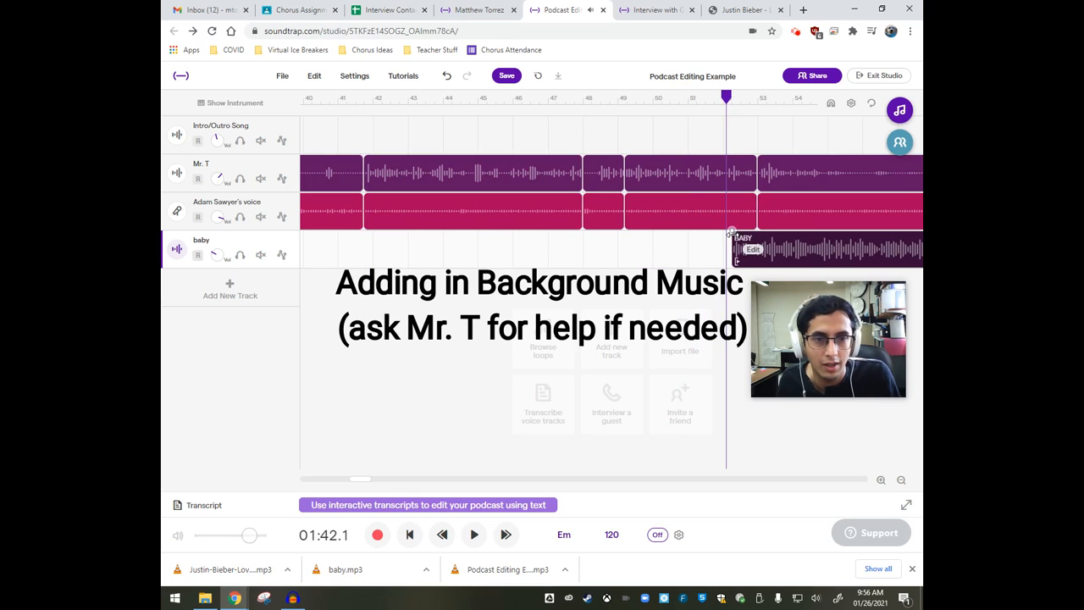
{"action": "left_click", "coordinate": [473, 534]}
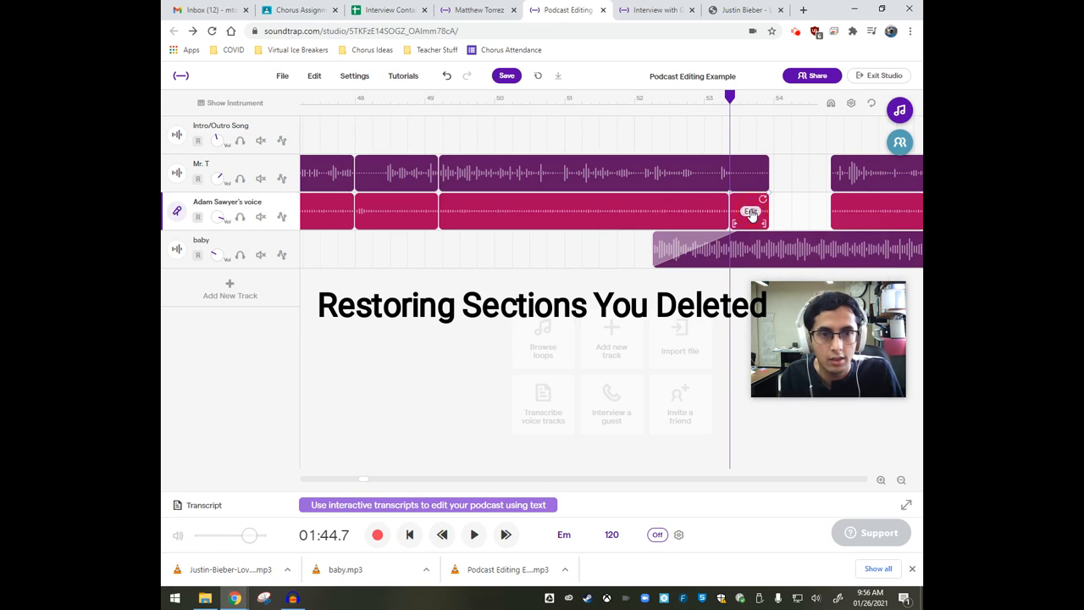
Select the short second voice clip to restore its deleted stretch.
{"action": "left_click", "coordinate": [474, 534]}
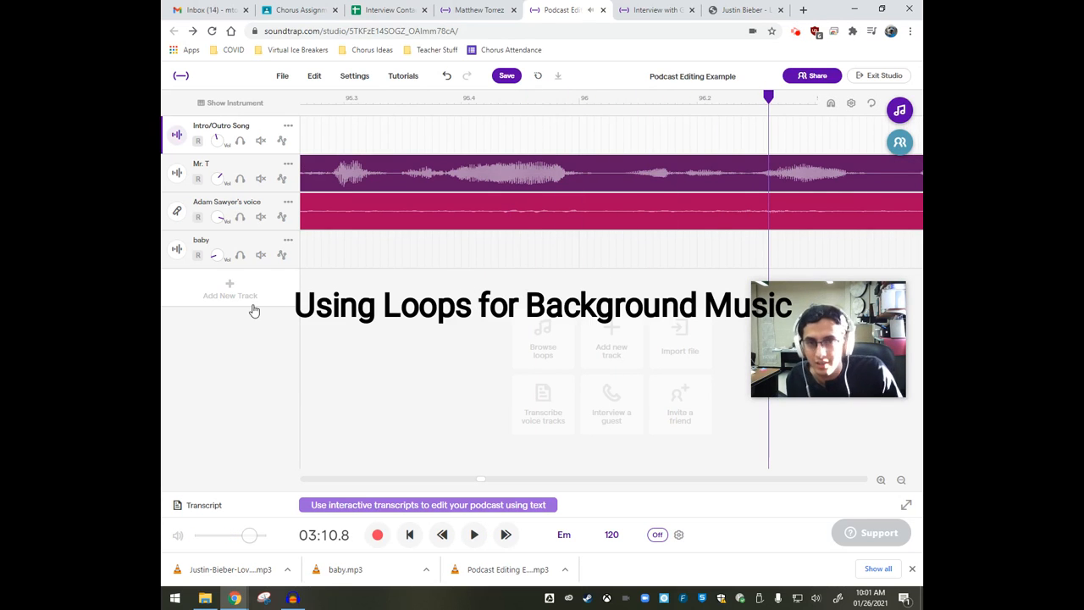
Search loops for 'strings quartet' and add the Violin 1, Violin 2, Viola and Cello loops.
{"action": "left_click", "coordinate": [230, 289]}
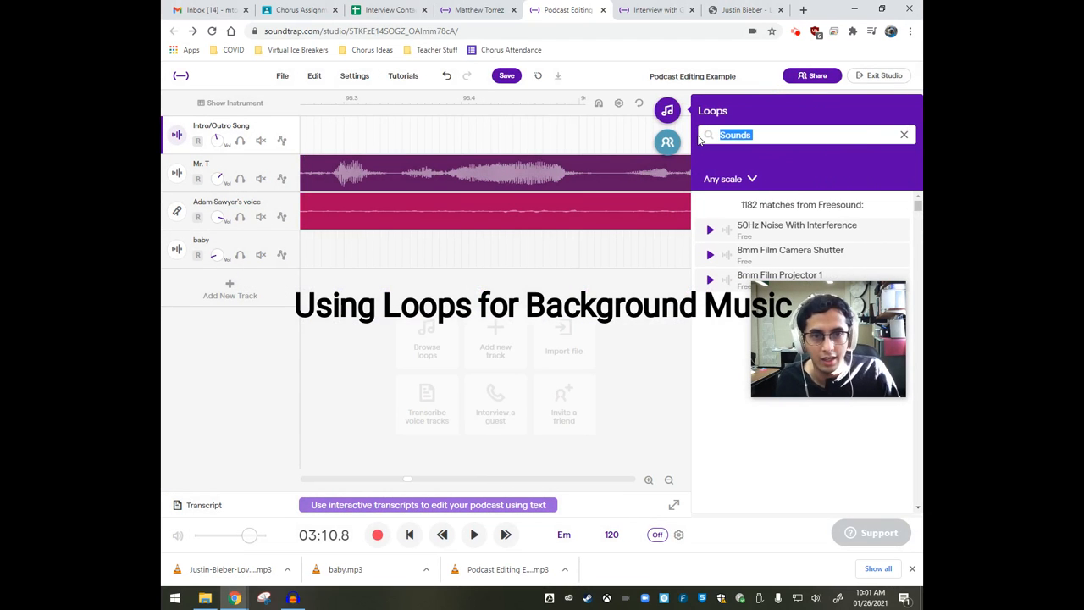
{"action": "left_click", "coordinate": [904, 133]}
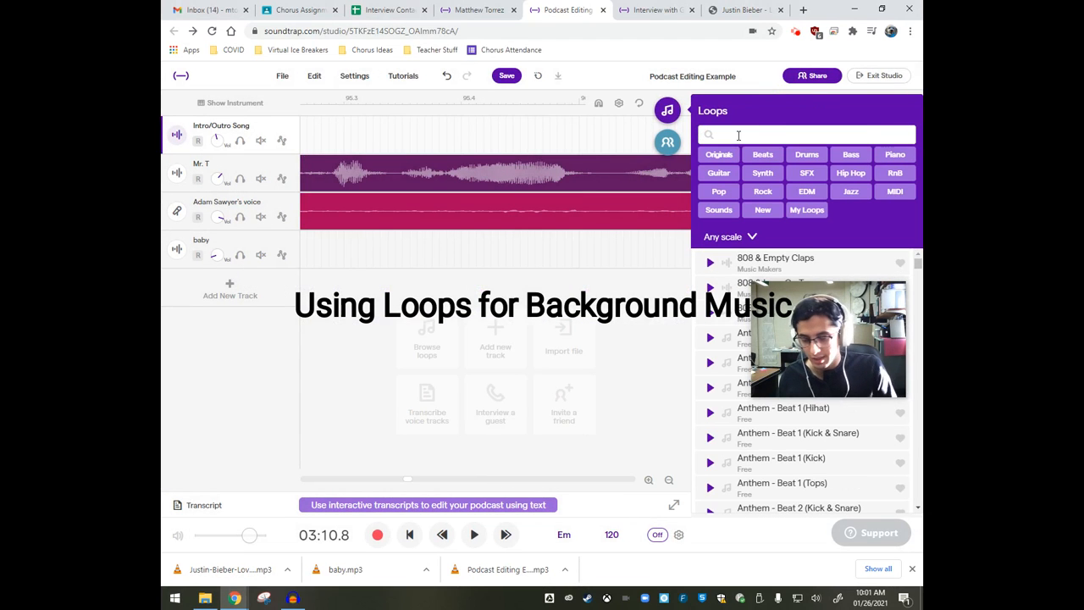
{"action": "type", "text": "strings quartet"}
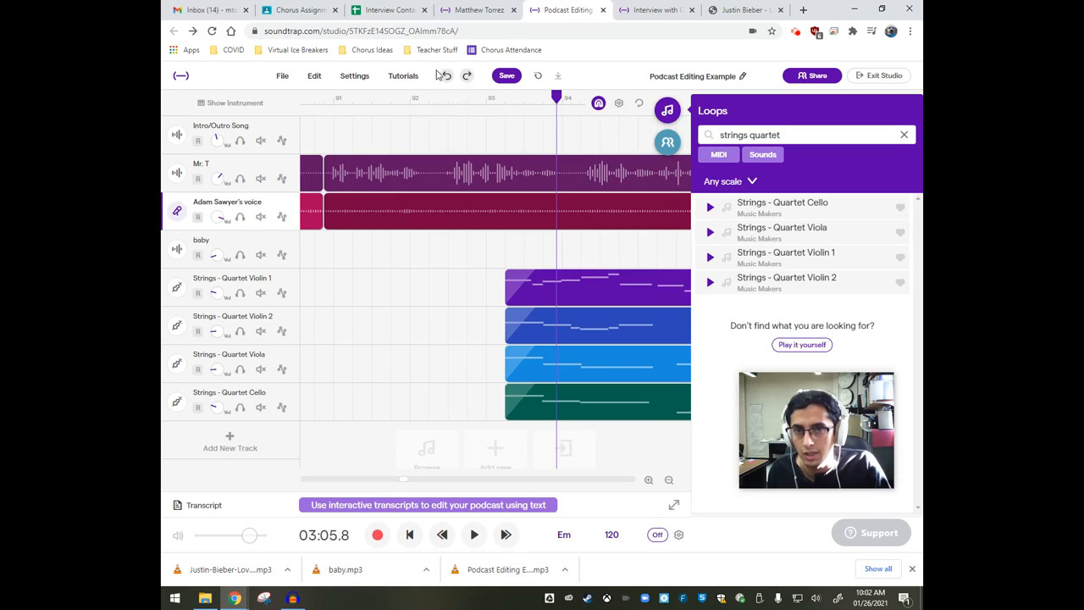
{"action": "left_click", "coordinate": [473, 535]}
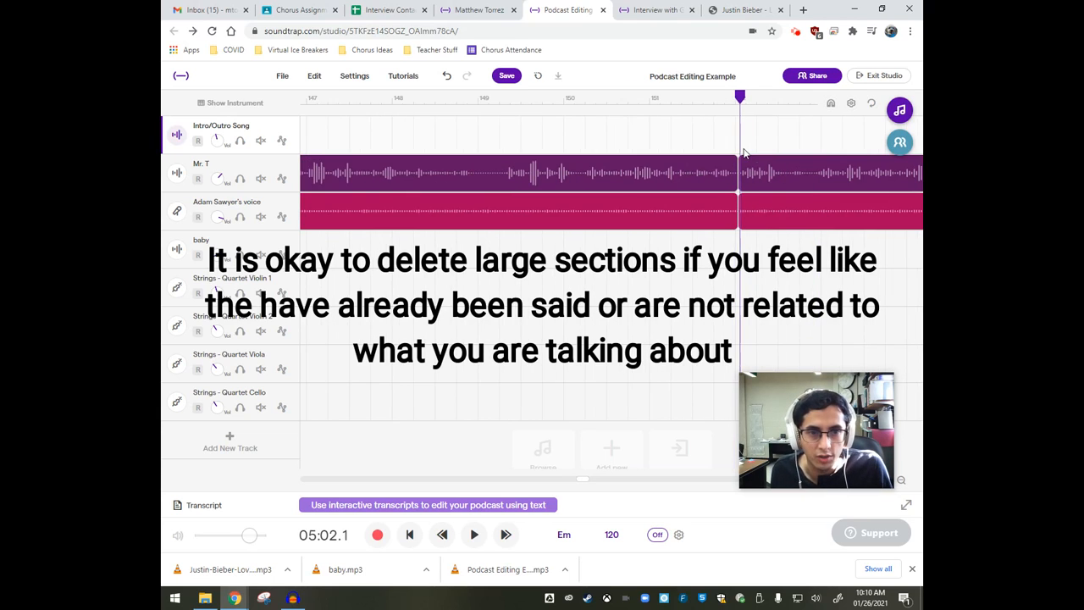
Split both voice tracks around the unneeded stretch and delete the middle clip.
{"action": "left_click", "coordinate": [473, 534]}
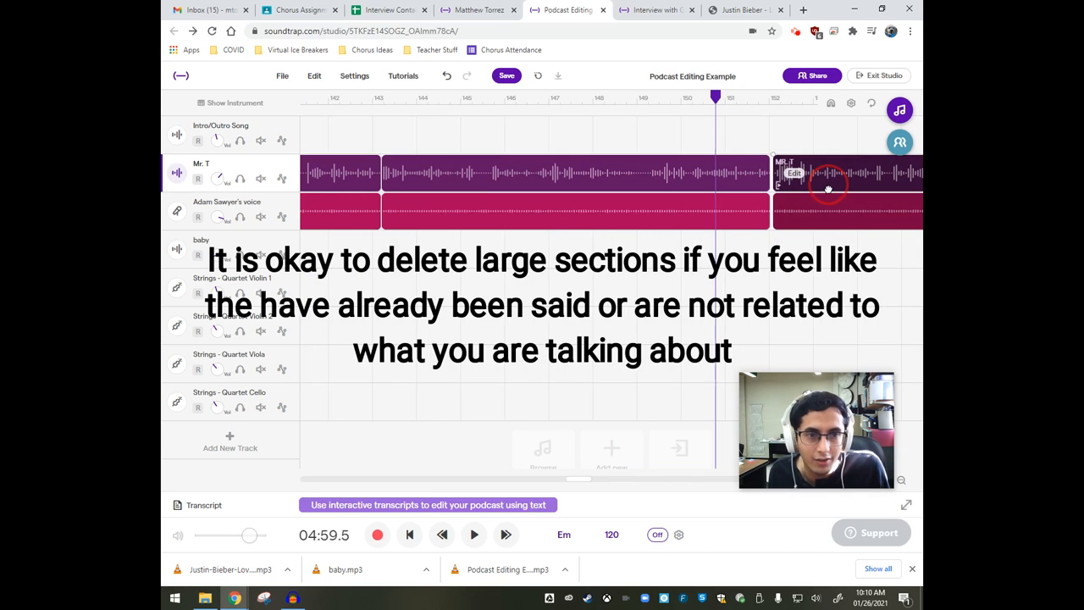
{"action": "left_click", "coordinate": [474, 535]}
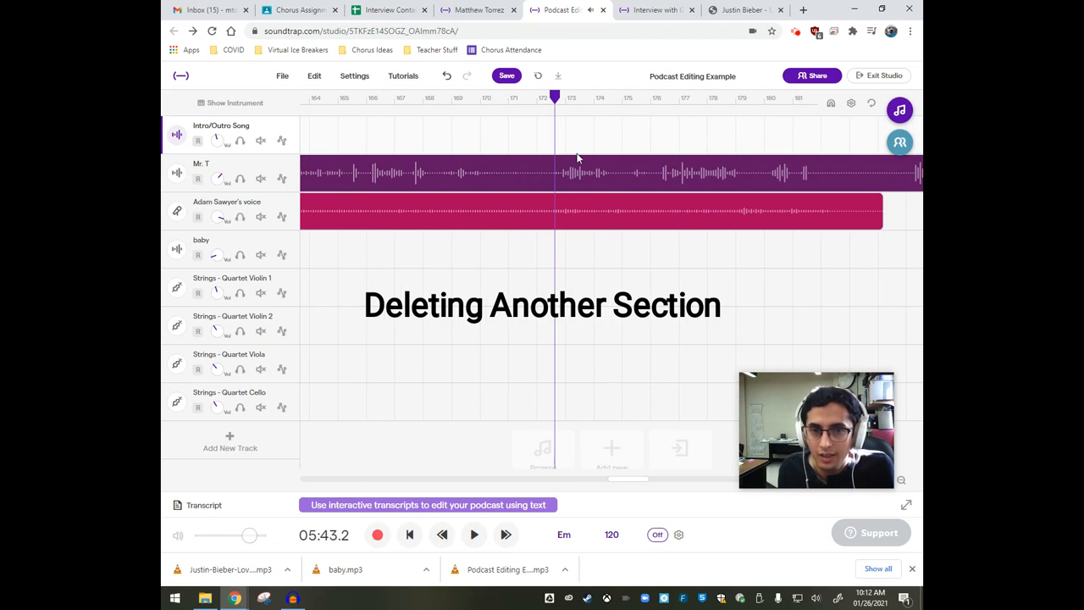
Place the playhead at the next section's end and split both voice tracks there.
{"action": "left_click", "coordinate": [474, 534]}
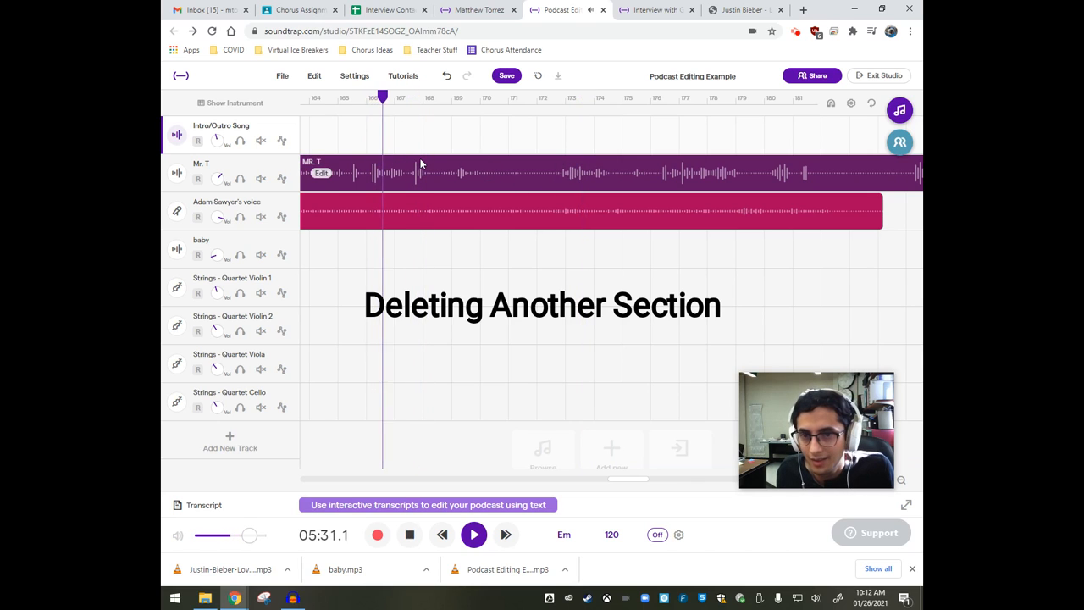
{"action": "left_click", "coordinate": [473, 535]}
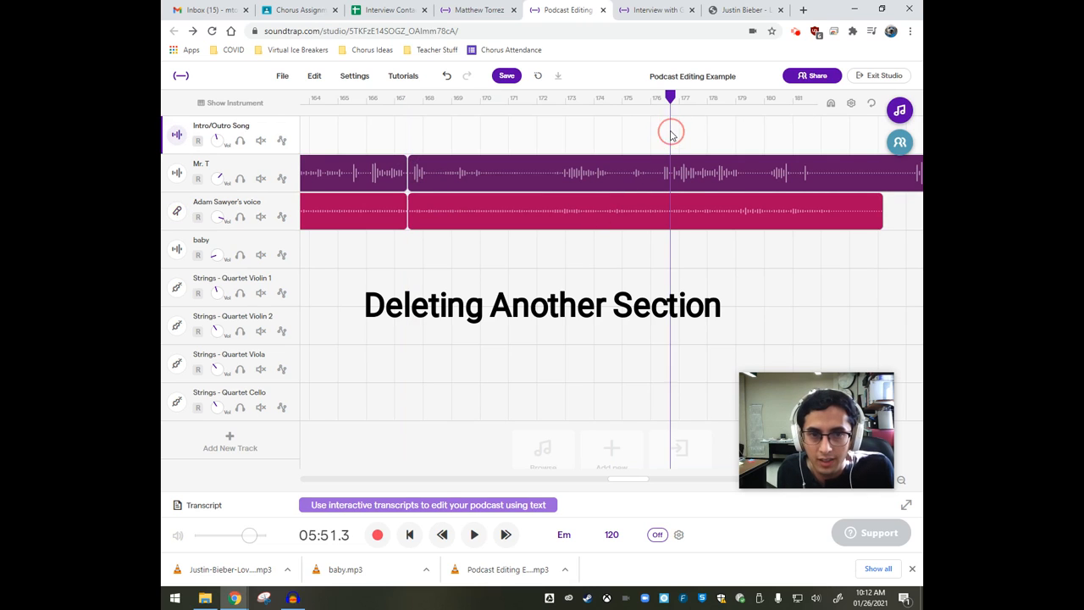
{"action": "left_click", "coordinate": [473, 535]}
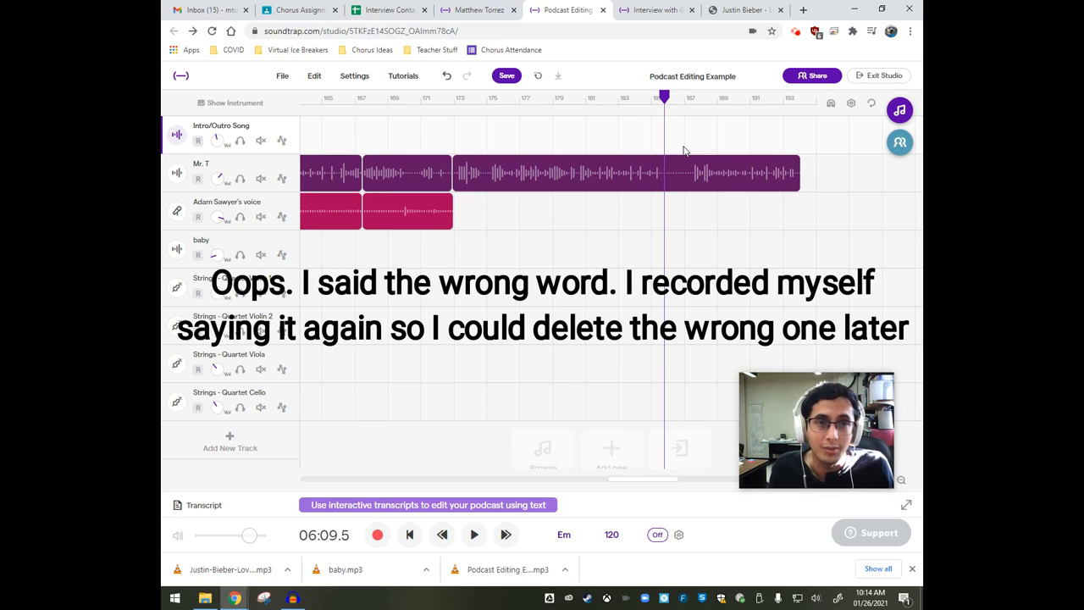
Split the first voice track around the wrong word and delete that take.
{"action": "left_click", "coordinate": [473, 534]}
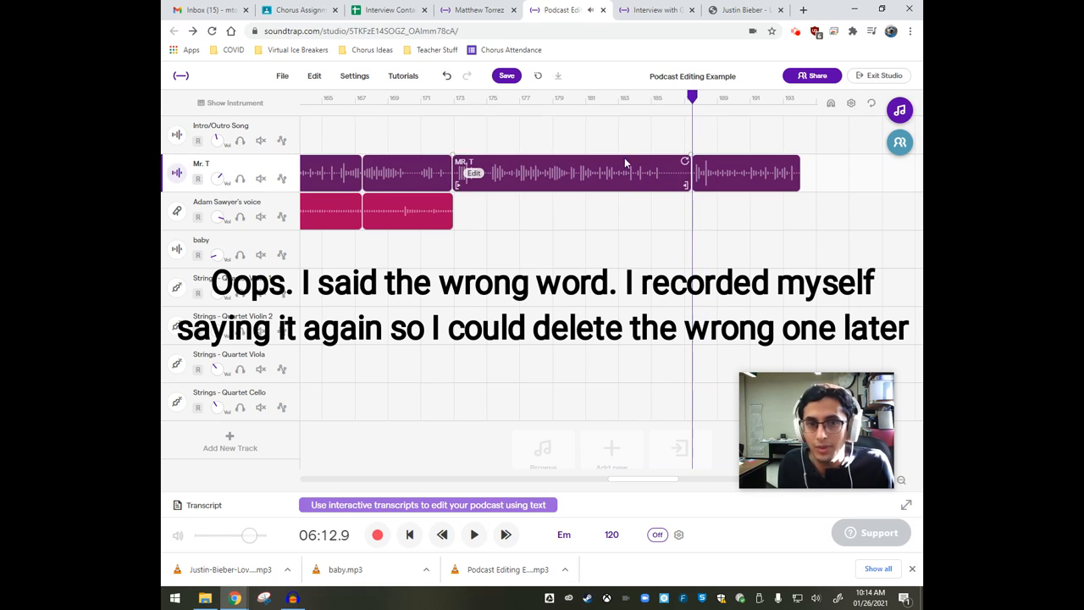
{"action": "left_click", "coordinate": [473, 535]}
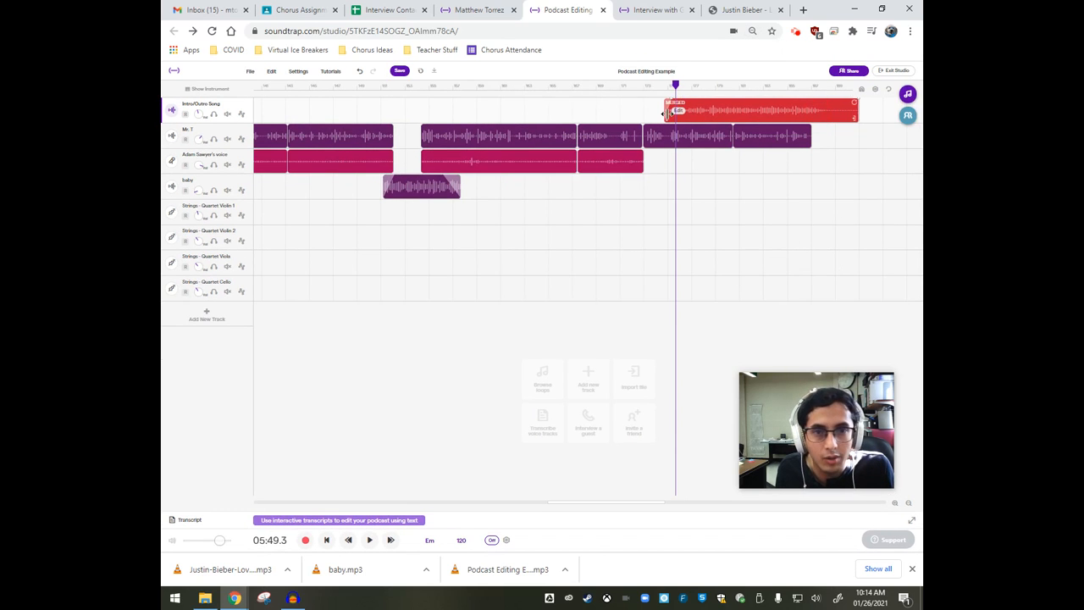
Paste a copy of the Intro/Outro Song clip after the last voice clip.
{"action": "left_click", "coordinate": [369, 539]}
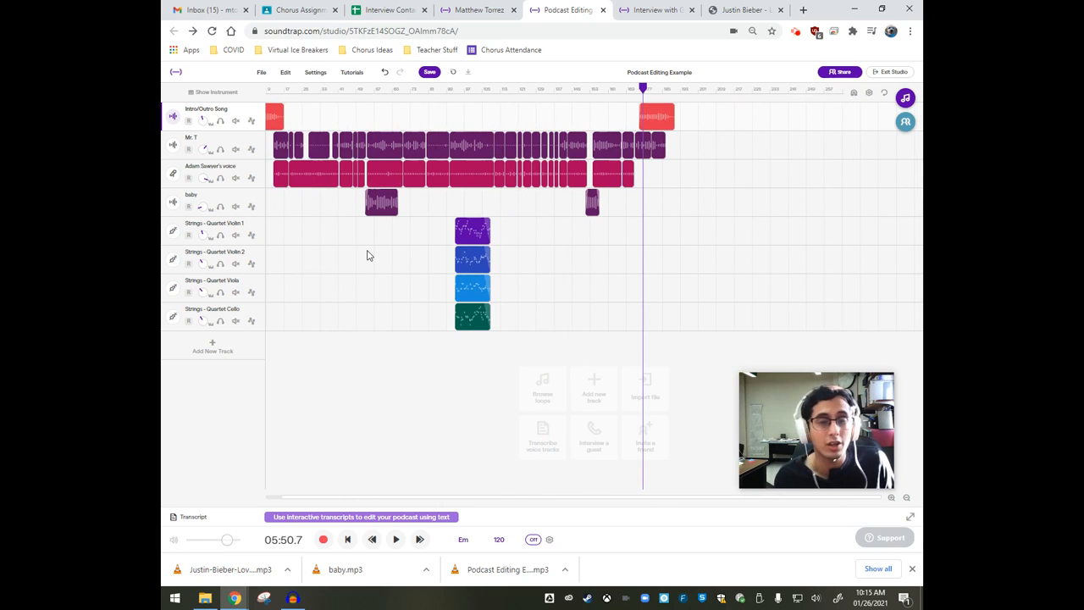
{"action": "mouse_move", "coordinate": [411, 218]}
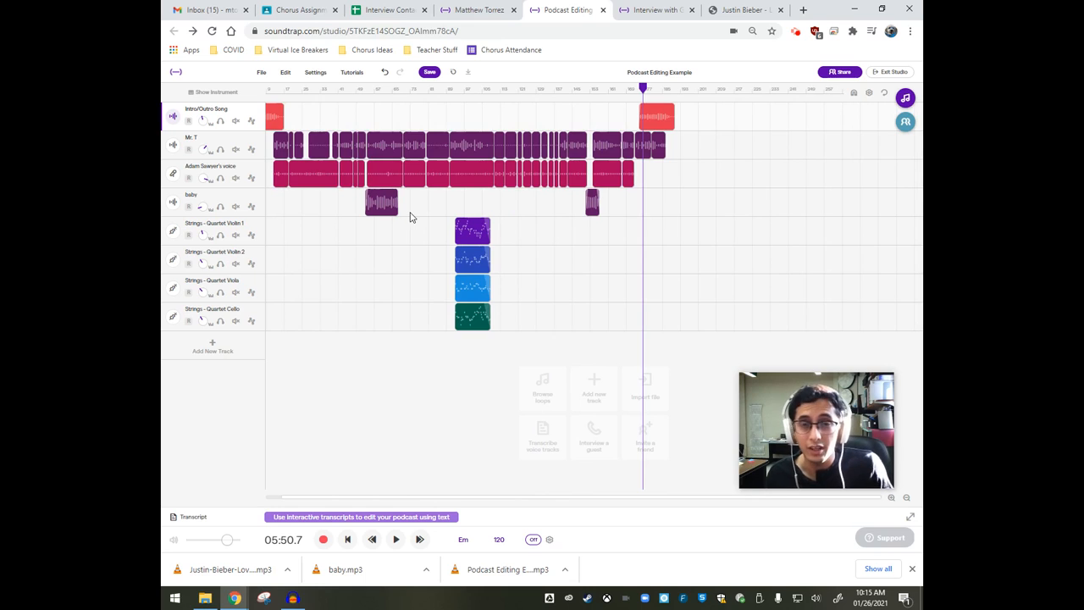